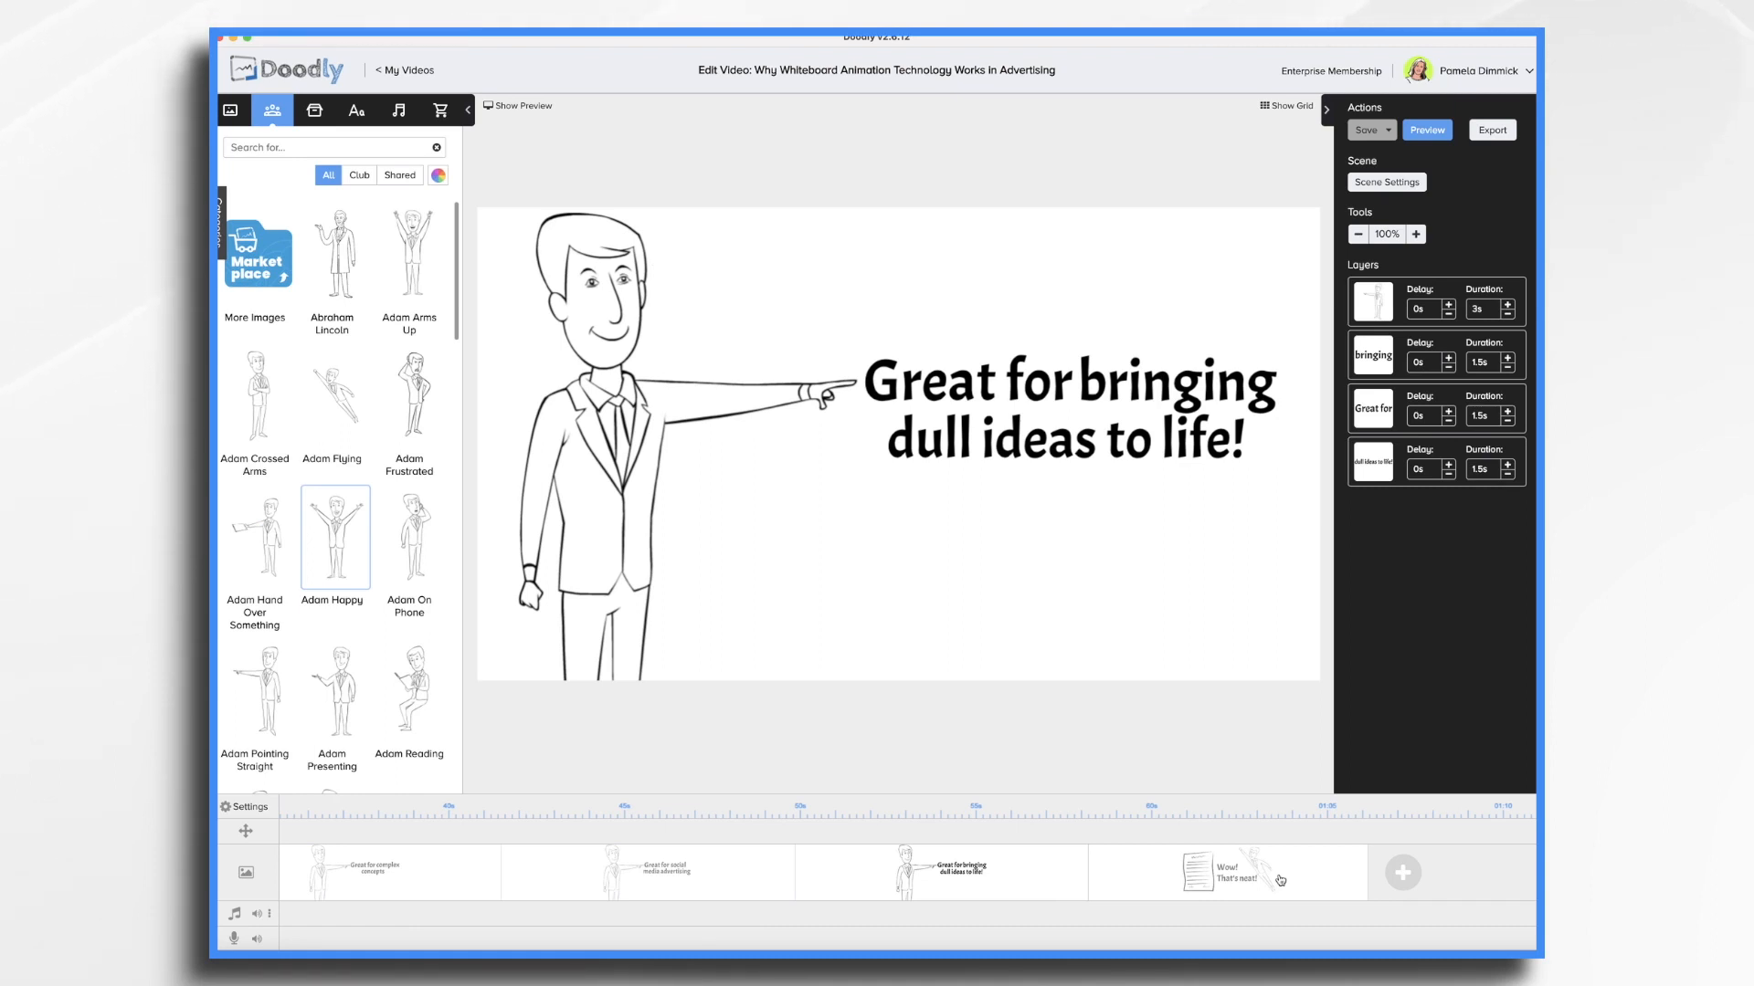
- Open the fourth scene, 'Wow! That's neat!' with the document and flying man, on the canvas
{"action": "left_click", "coordinate": [1226, 872]}
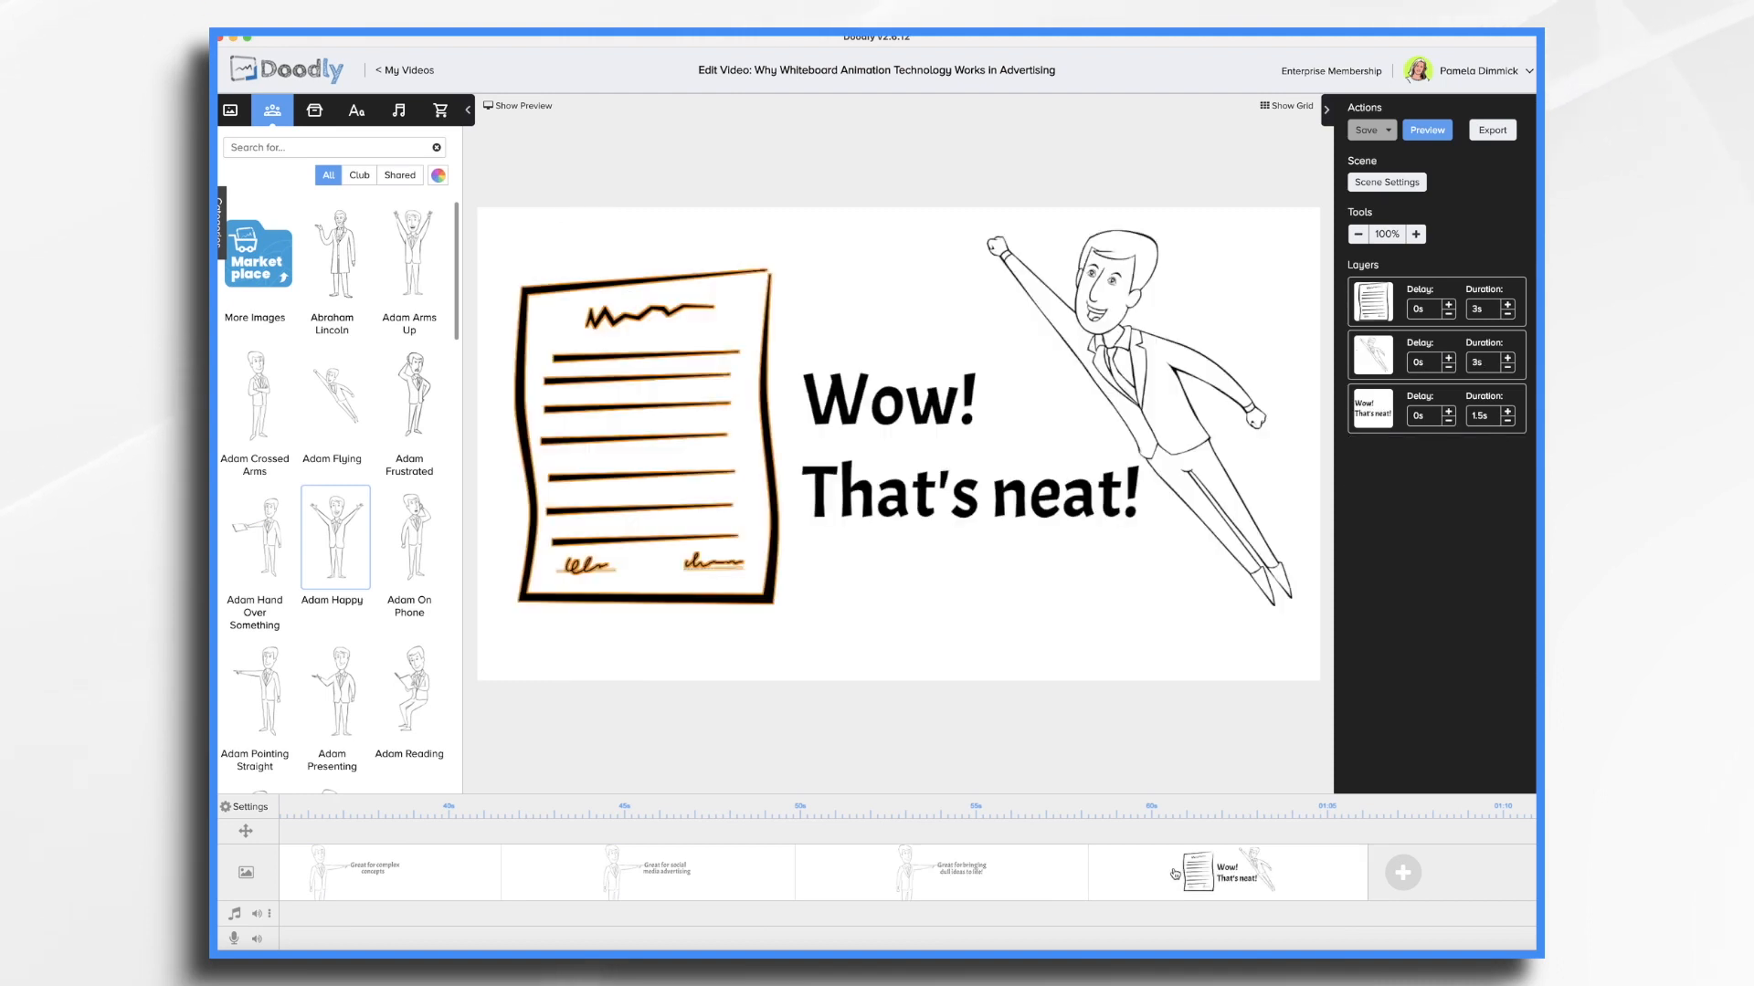